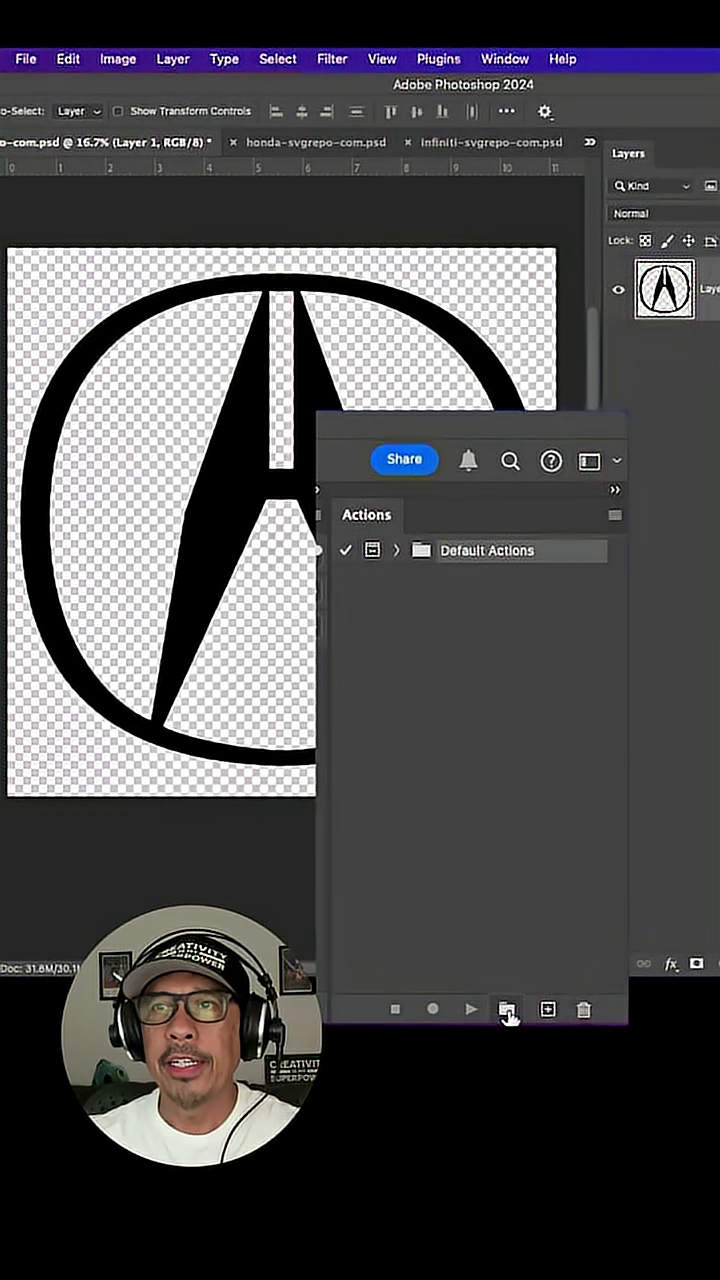
Create a new action set named Chrome in the Actions panel
click(508, 1009)
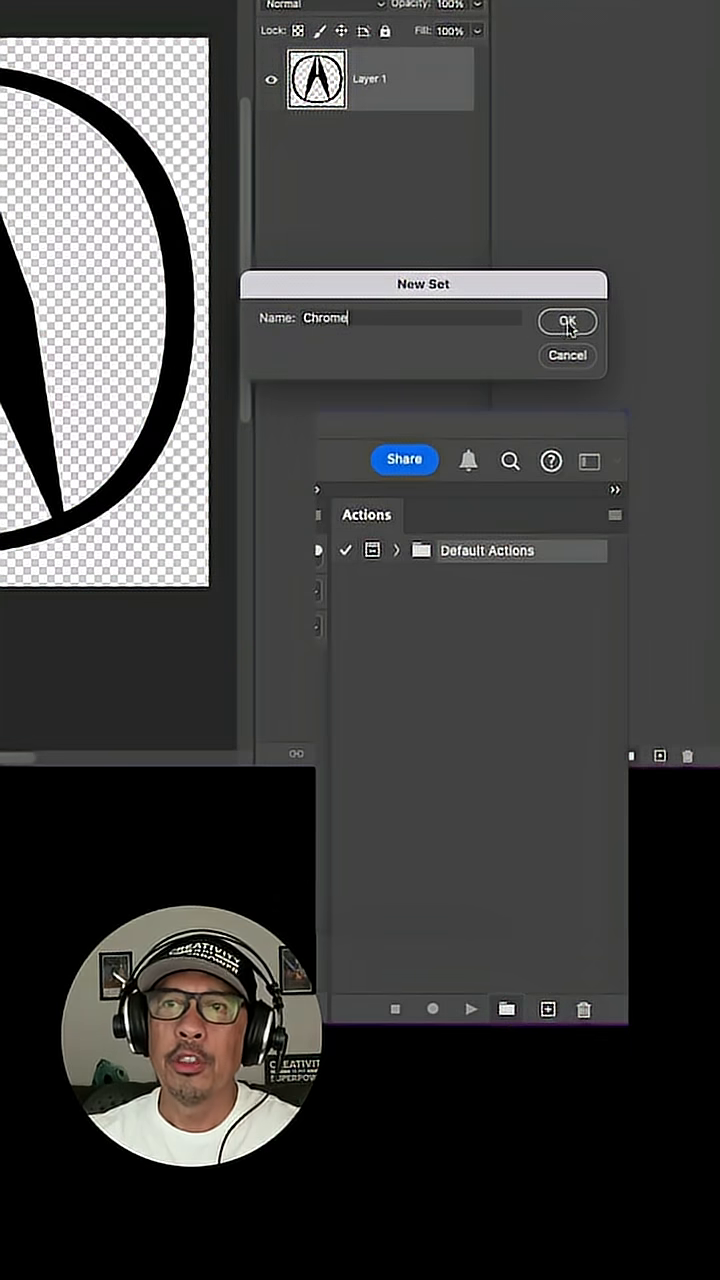
click(567, 321)
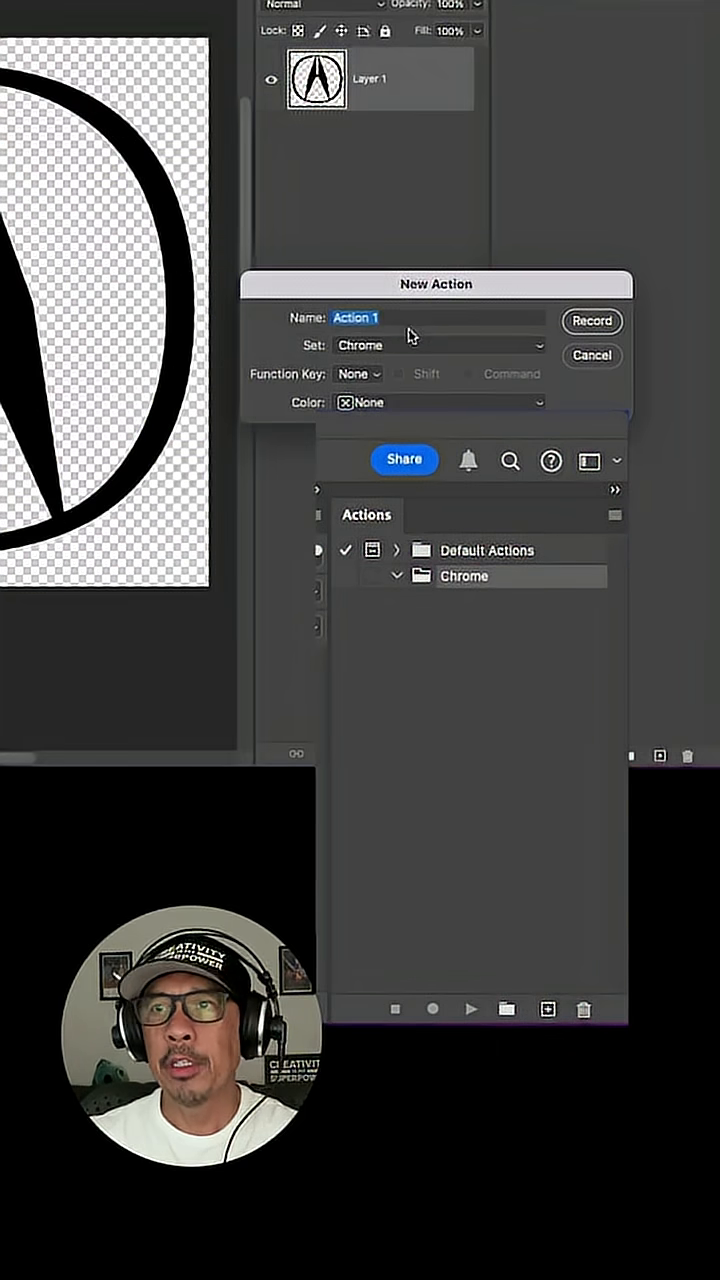
Record a new Chrome action and open Layer 1's layer style settings
click(591, 355)
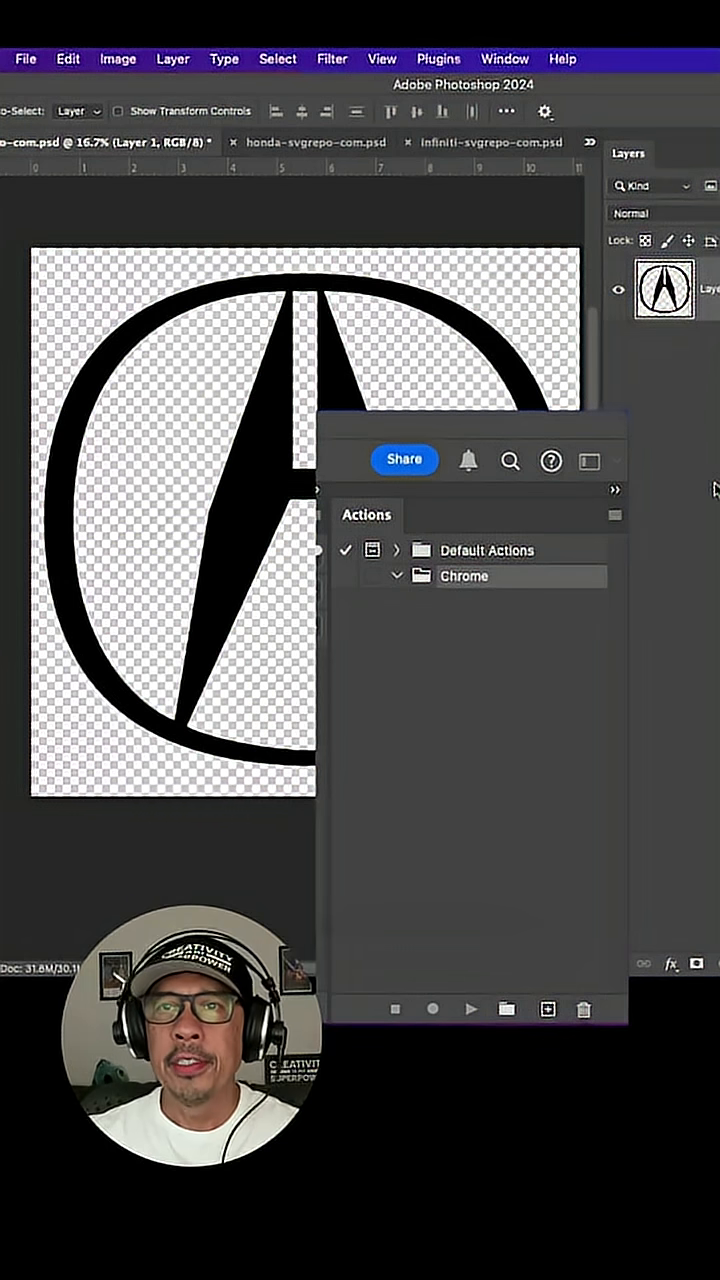
click(432, 1009)
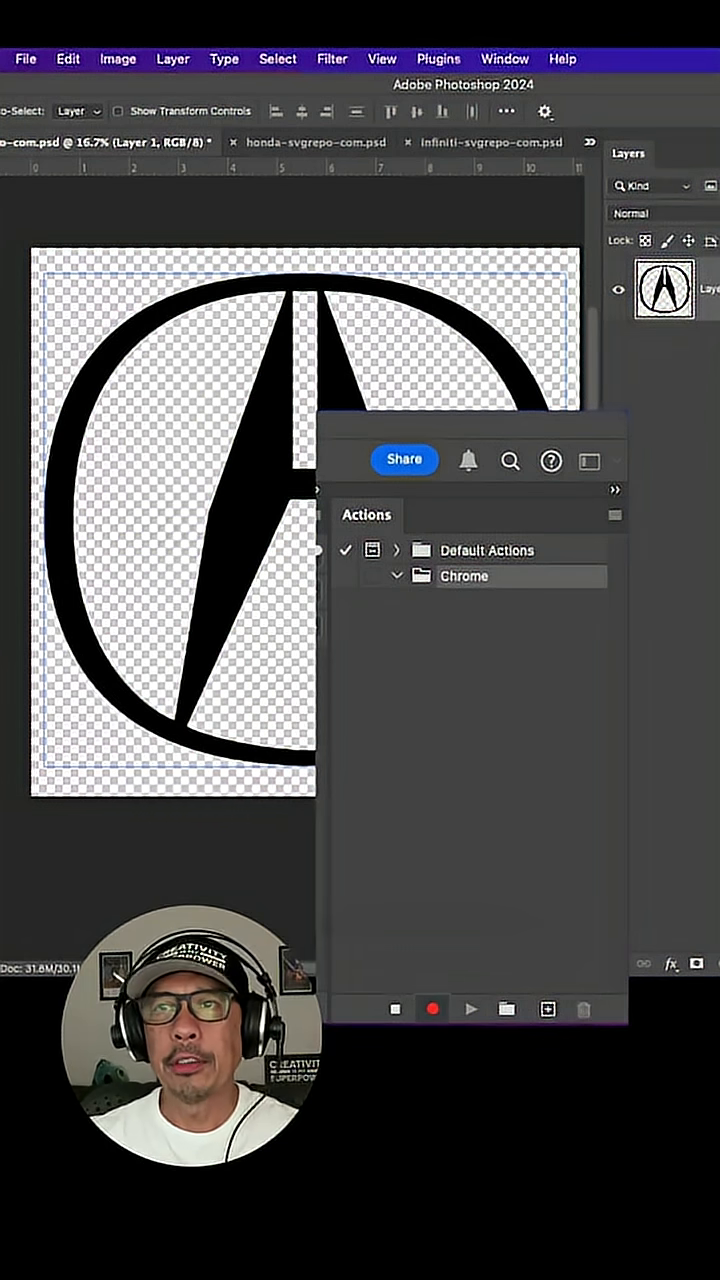
click(395, 576)
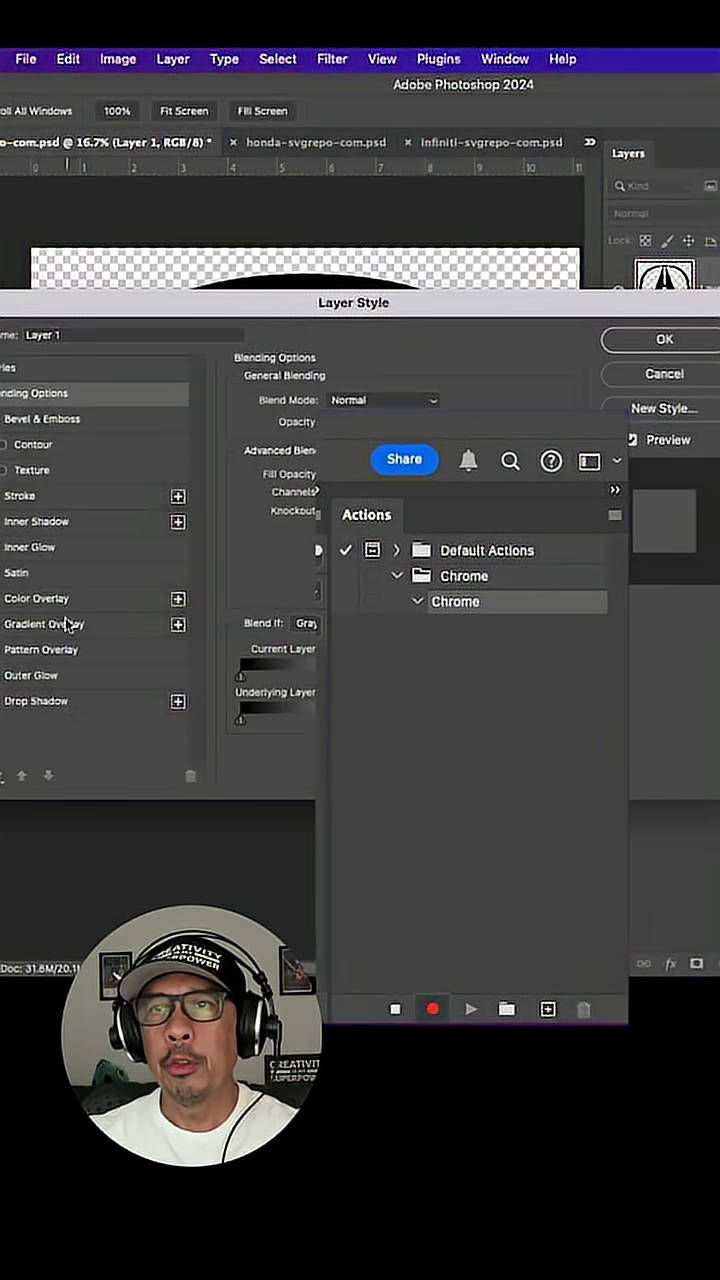
Enable Bevel & Emboss on the logo, then return to Blending Options
click(42, 418)
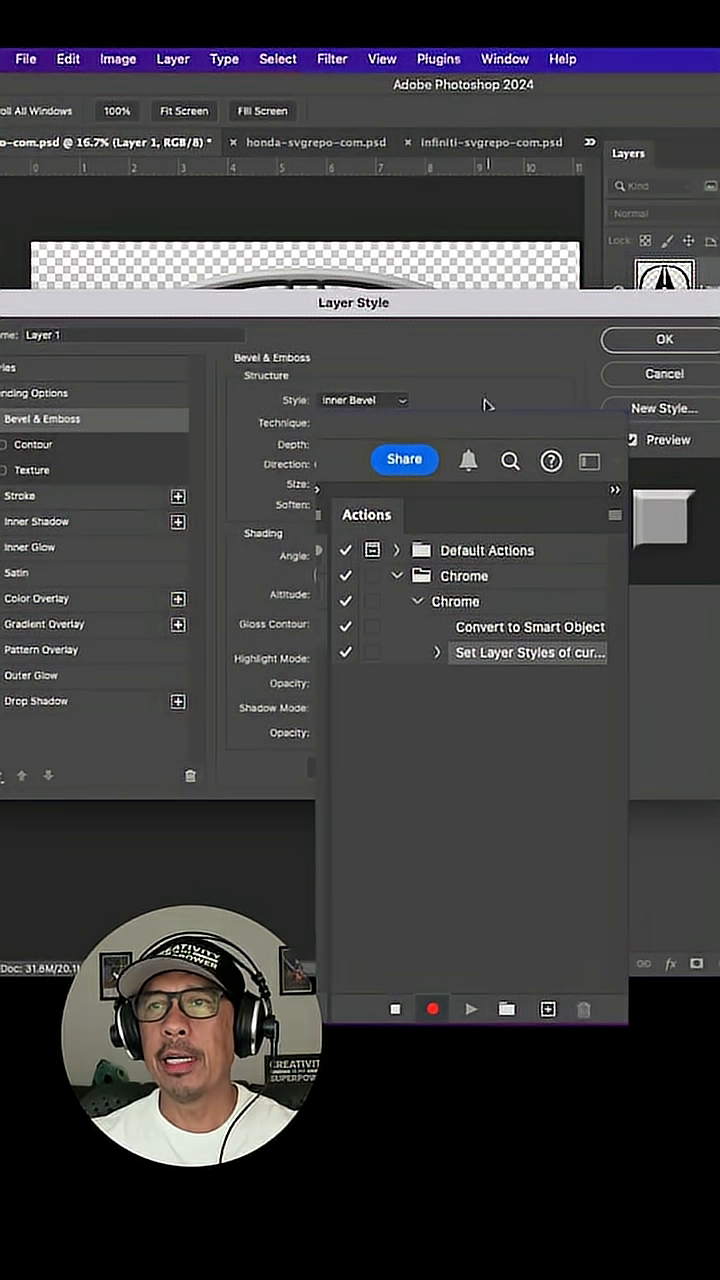
click(36, 392)
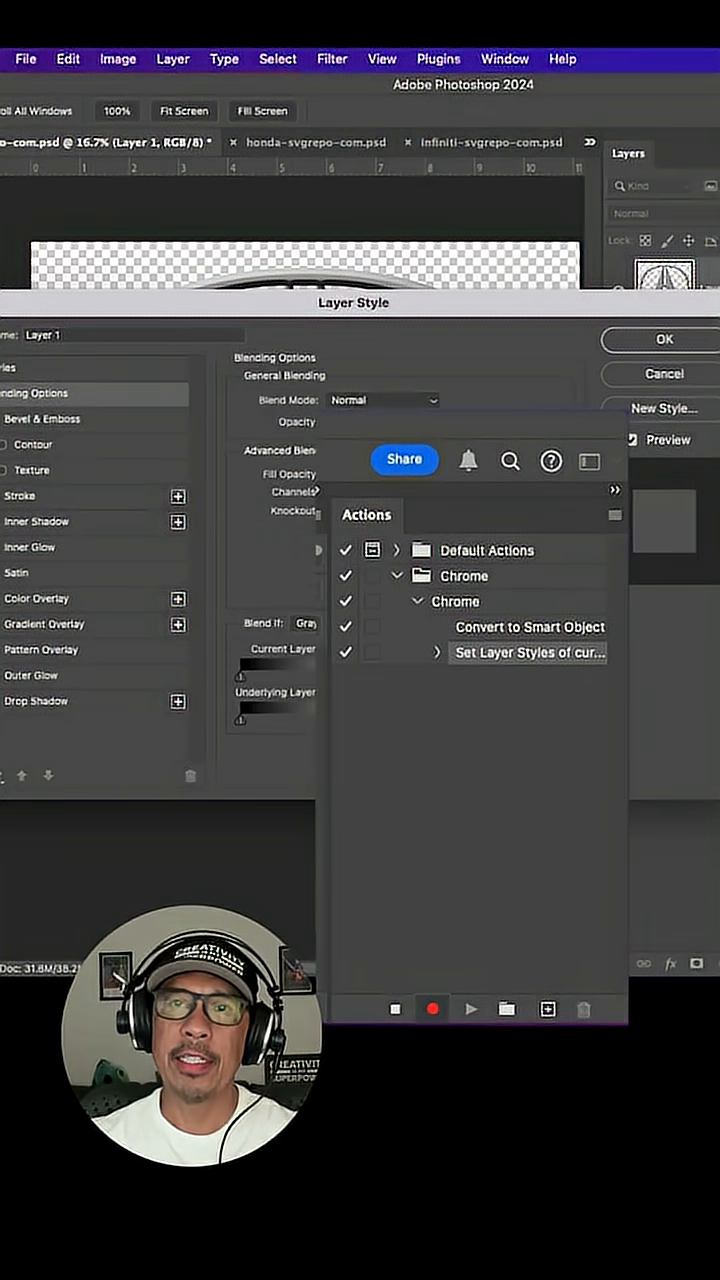